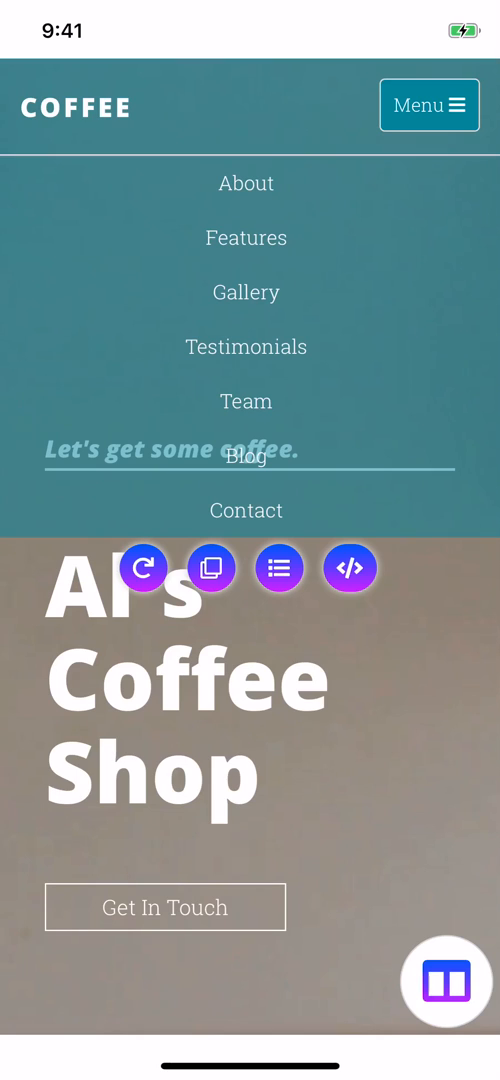
Step: Move About below Team in the Order Menu list, just before Blog
left_click(279, 567)
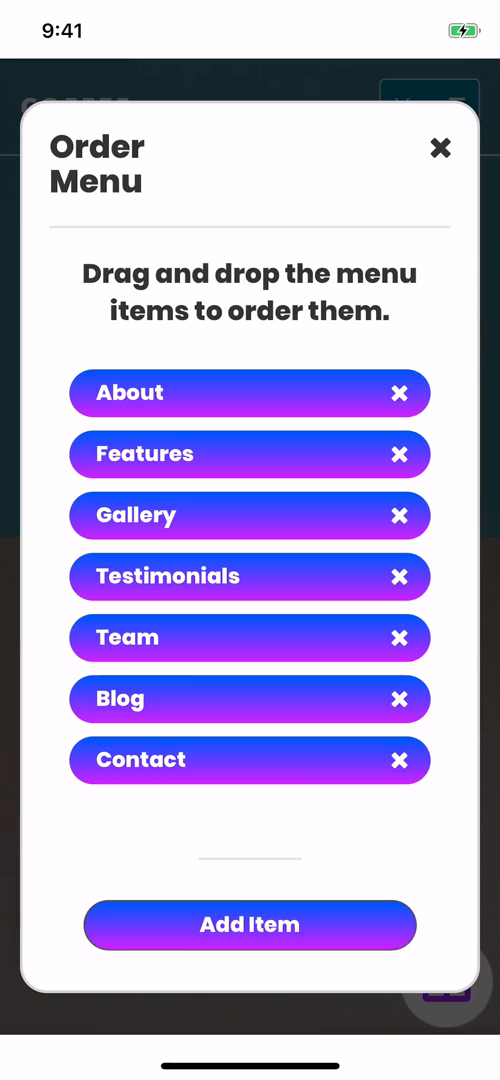
left_click_drag(250, 393, 250, 597)
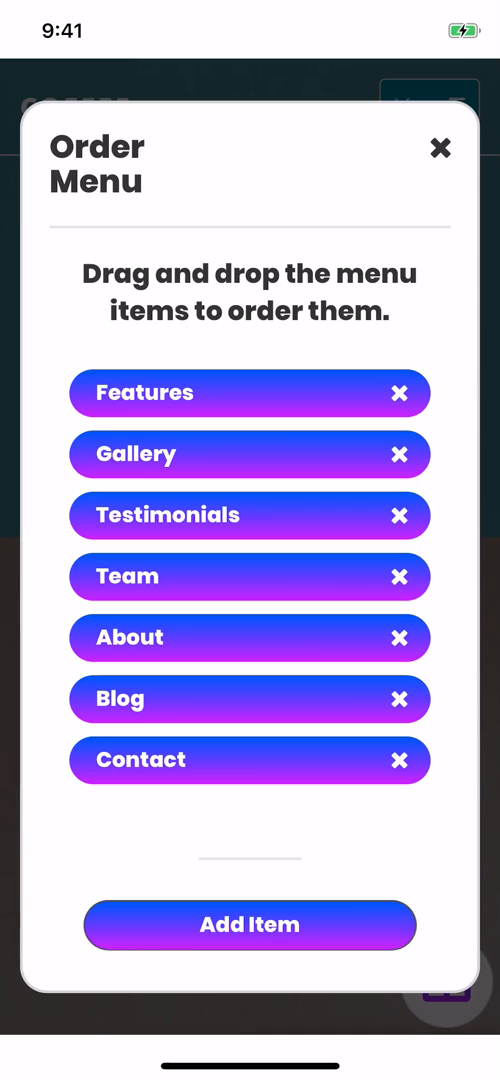
Step: Add a menu item labelled 'Hello' with the link '#contact'
left_click(249, 924)
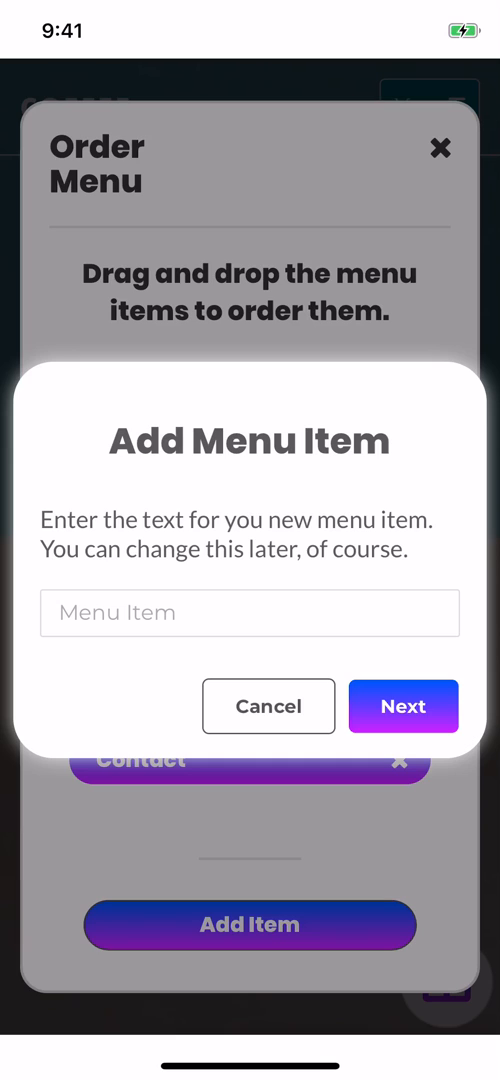
left_click(249, 613)
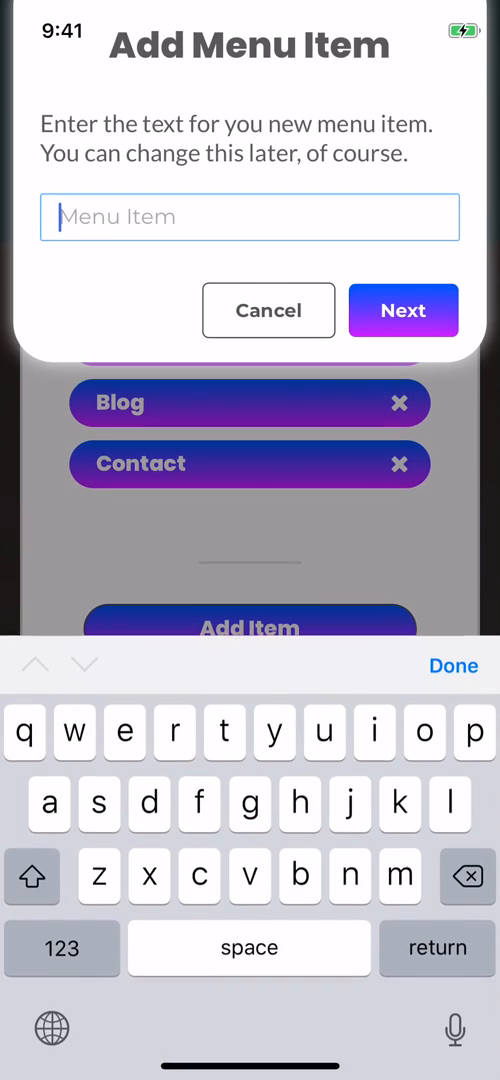
type("Hello")
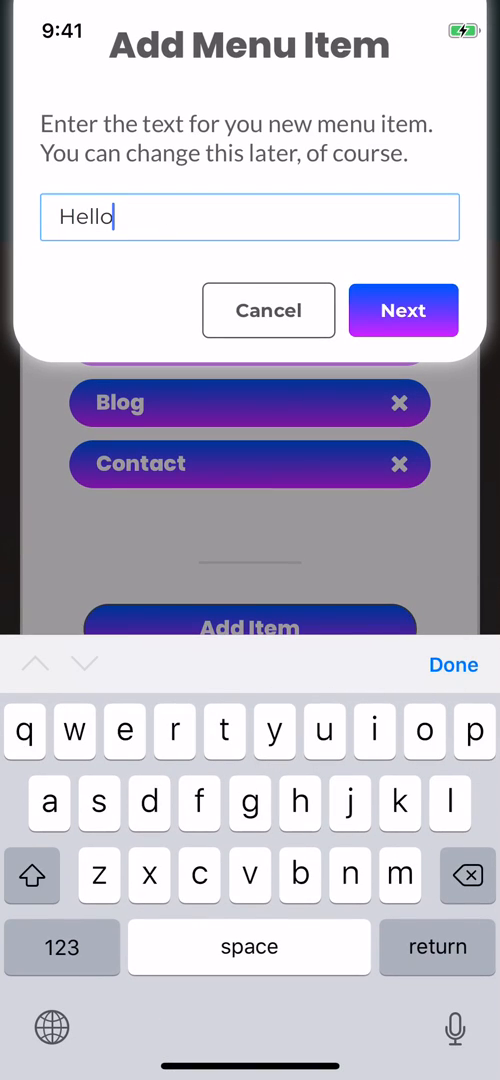
left_click(403, 310)
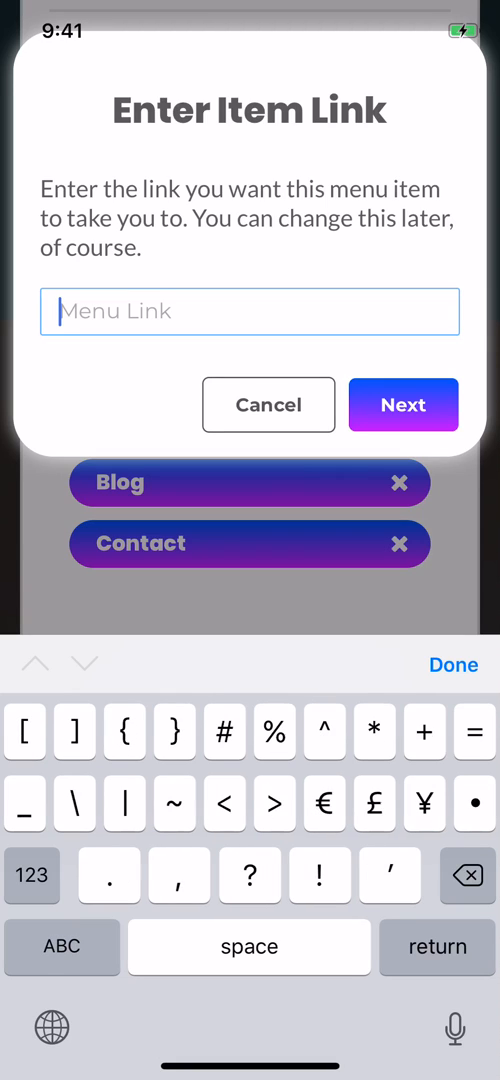
type("#con")
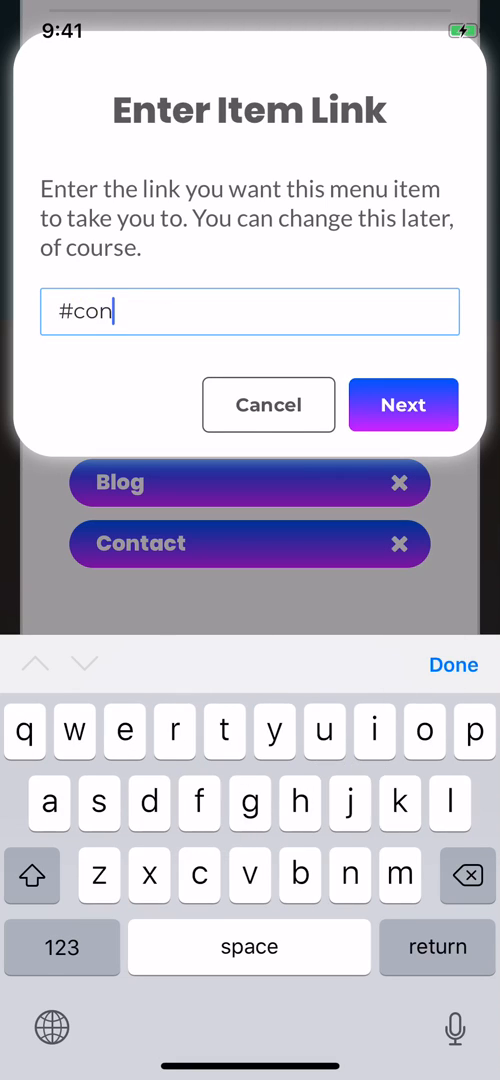
type("tact")
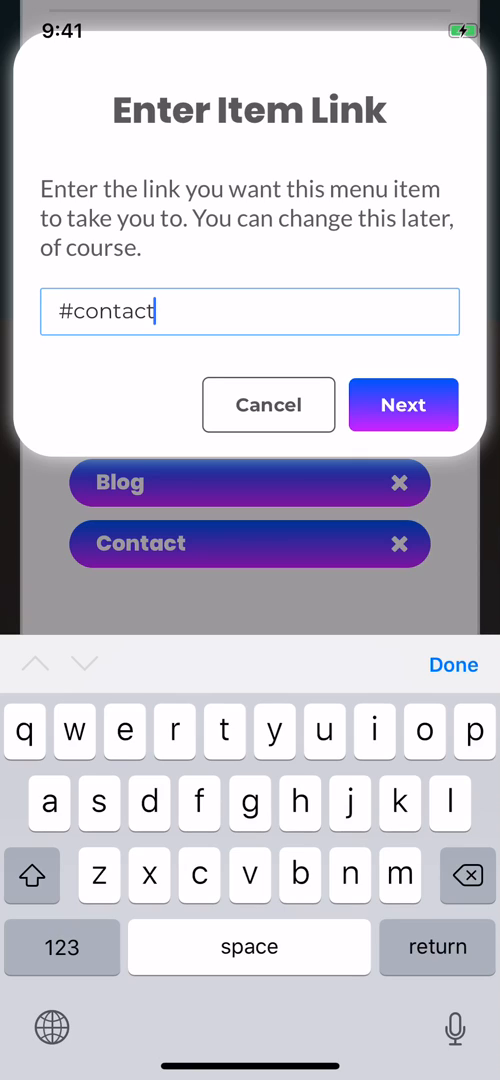
left_click(403, 405)
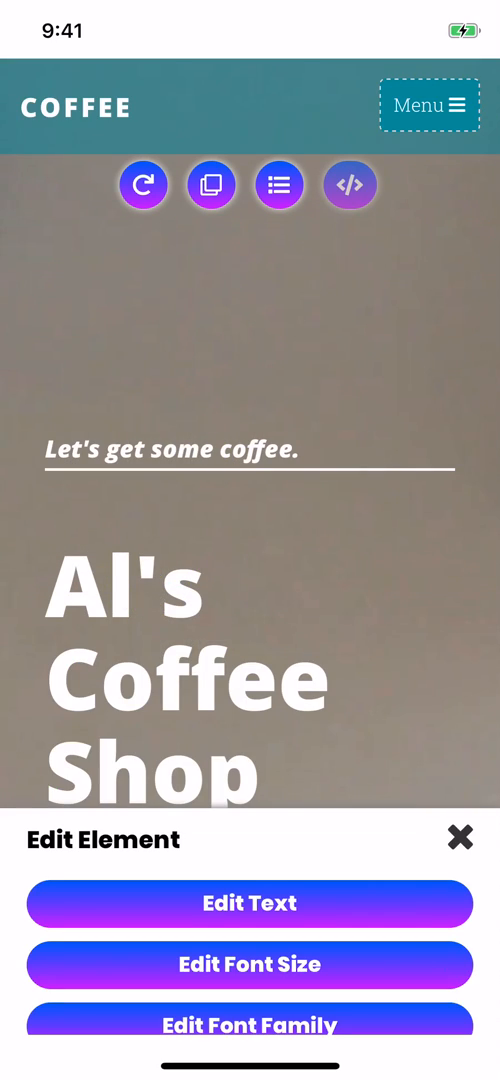
Step: Dismiss the Edit Element panel to reach the menu icon's Open or Edit prompt
left_click(460, 837)
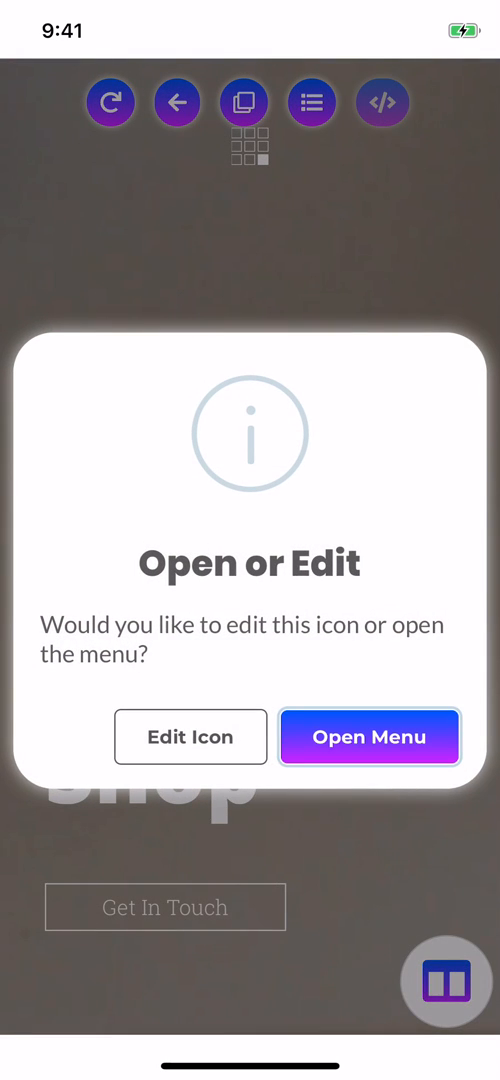
Step: Scroll through the alternative menu icons, then open the overlay menu showing Hello
left_click(190, 736)
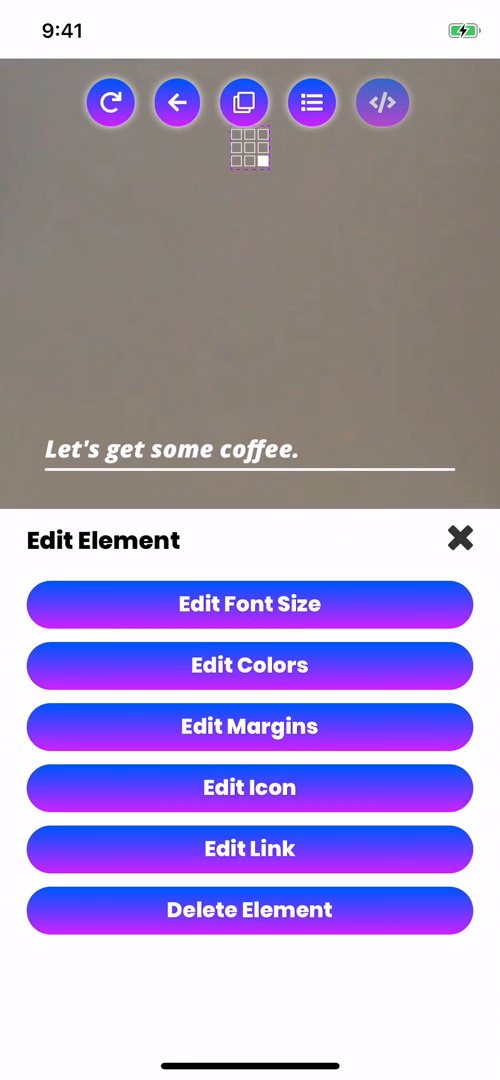
left_click(249, 787)
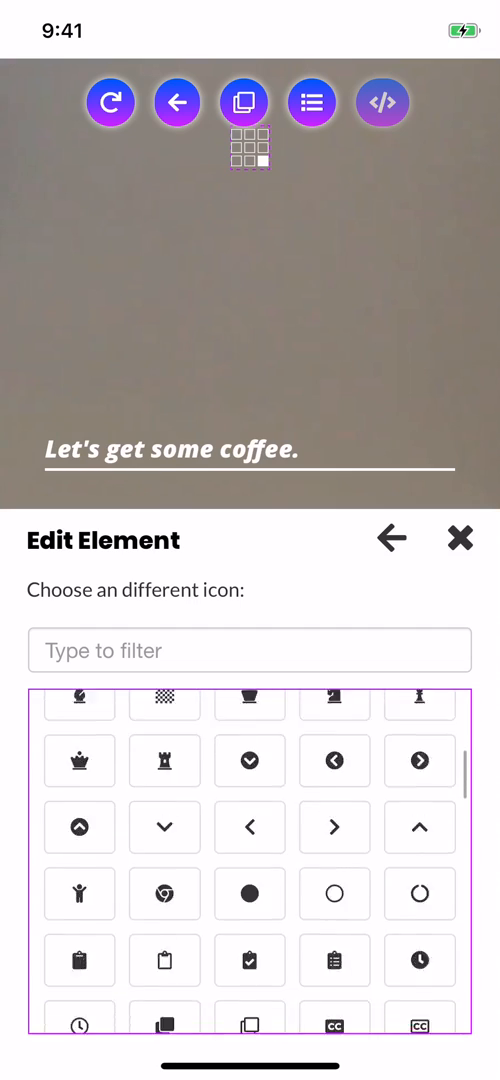
scroll("down", 3)
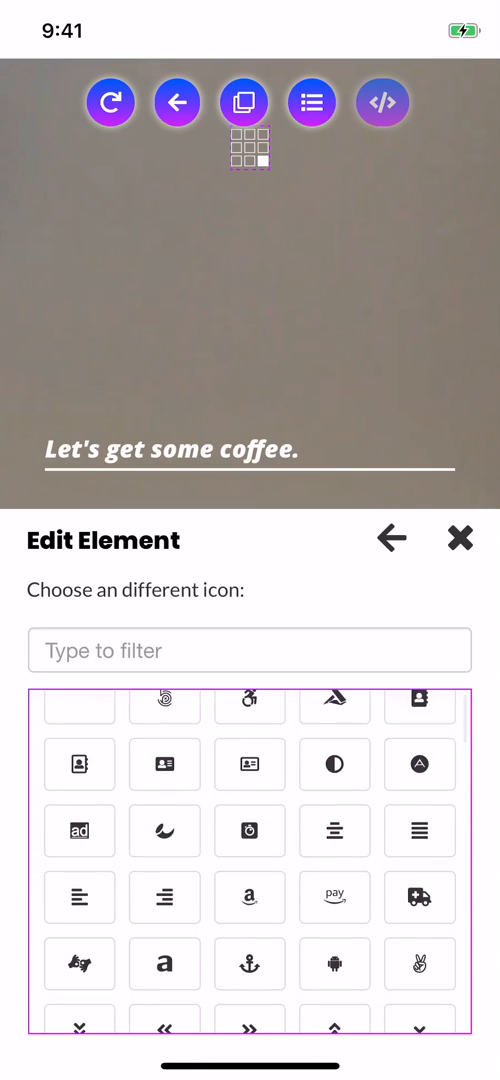
scroll("down", 3)
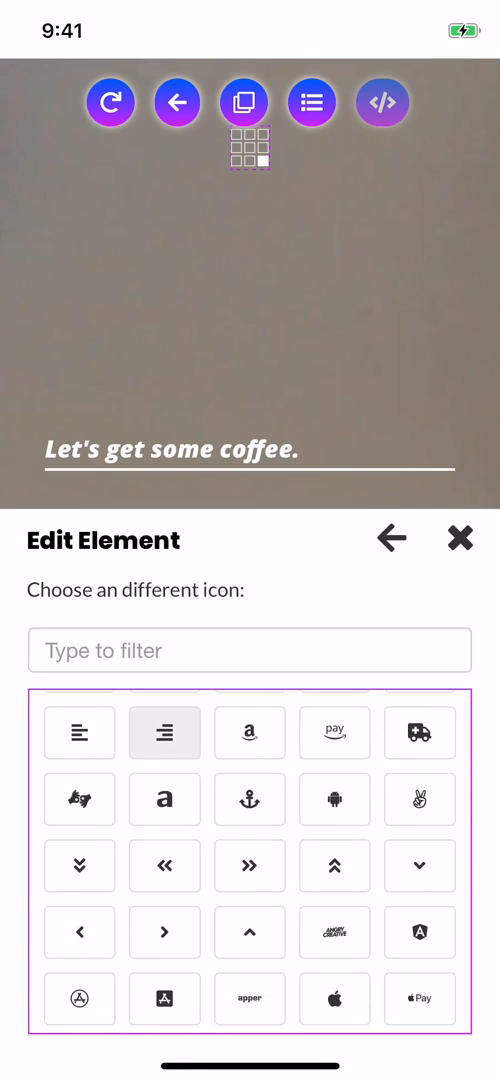
left_click(459, 537)
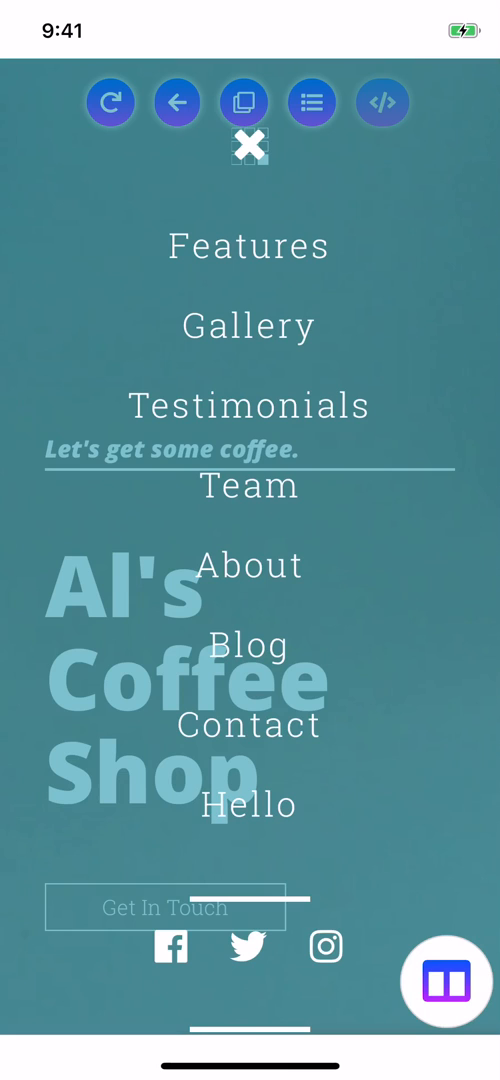
Step: Dismiss the Testimonials item's edit panel and close the overlay menu via the X icon
left_click(249, 405)
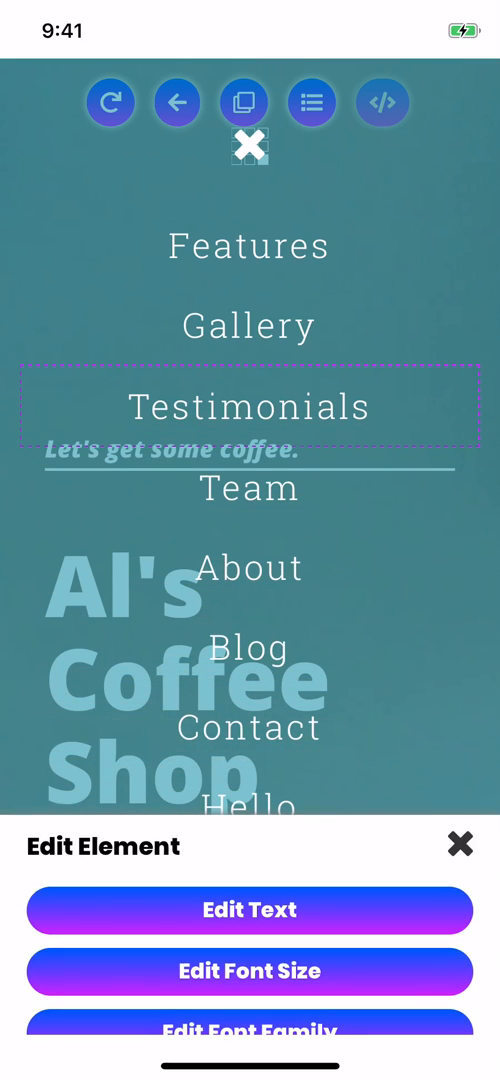
left_click(459, 844)
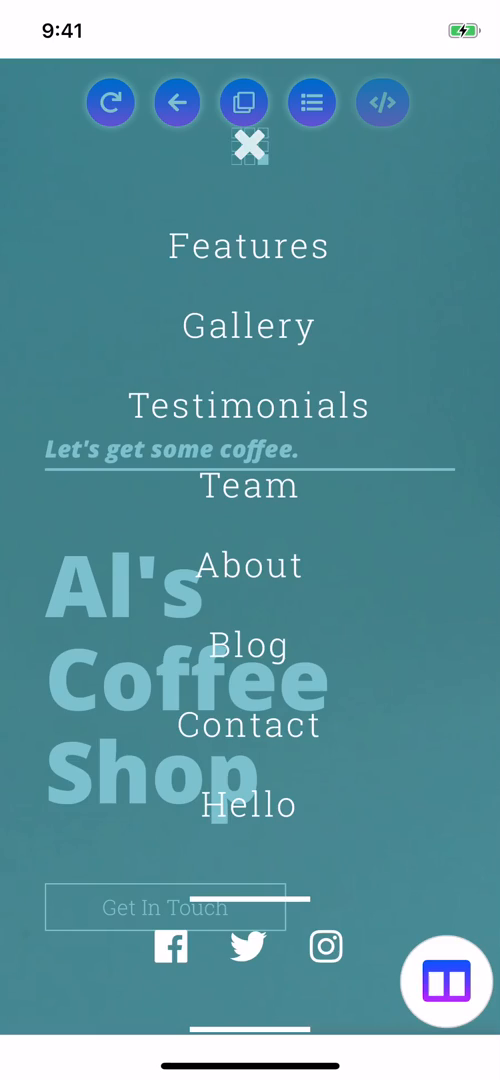
left_click(248, 146)
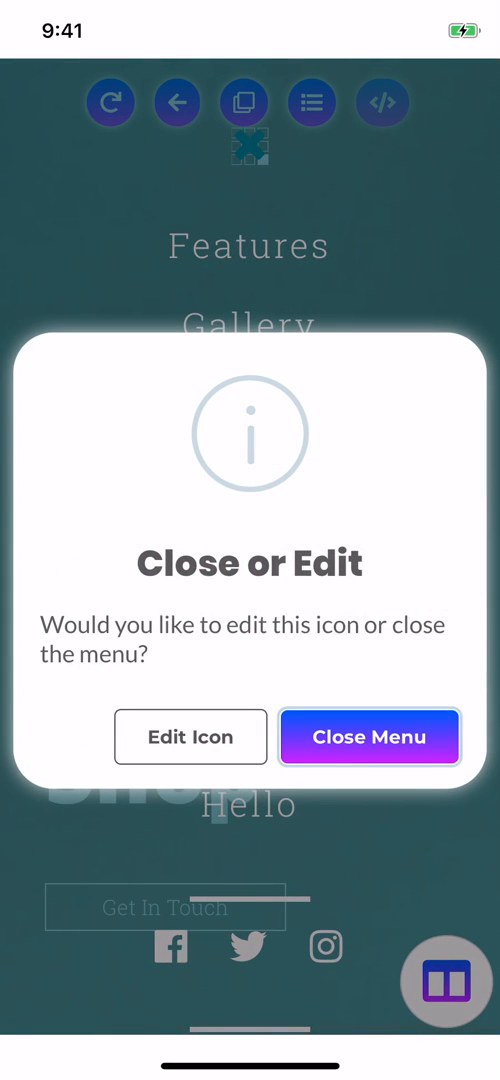
left_click(368, 737)
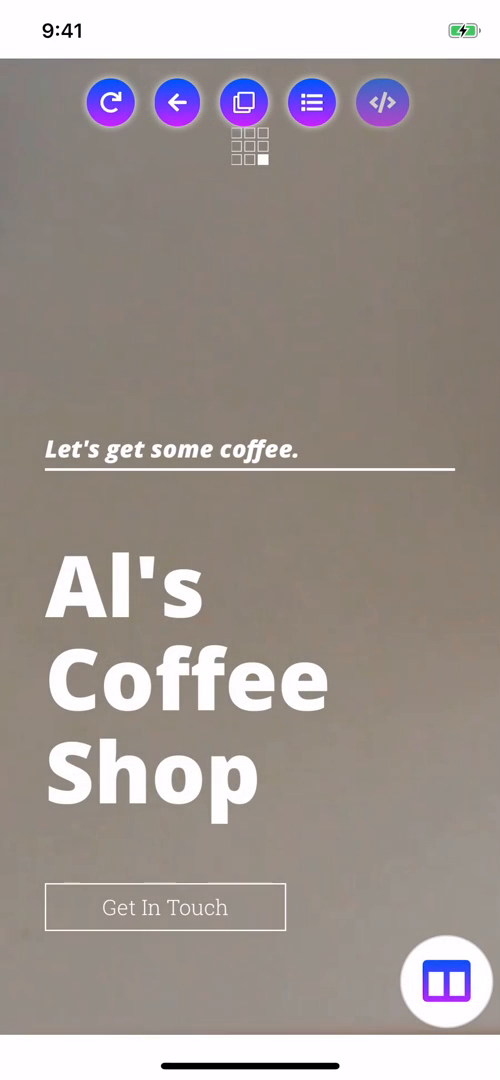